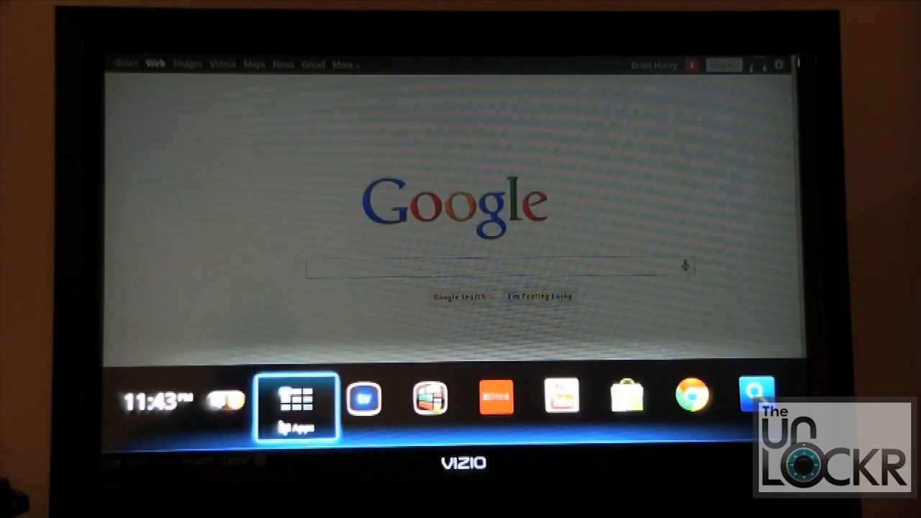
- Go into the Applications section of the Google TV system settings
click(296, 403)
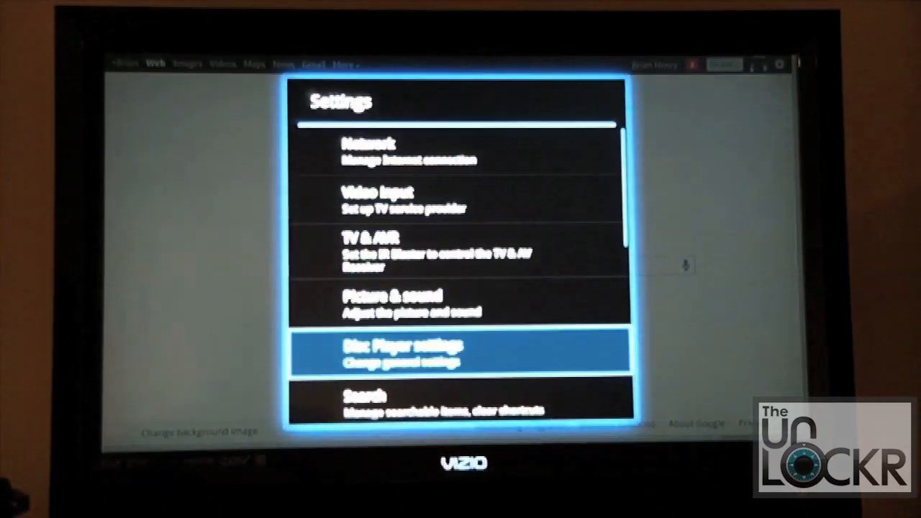
scroll(down, 3)
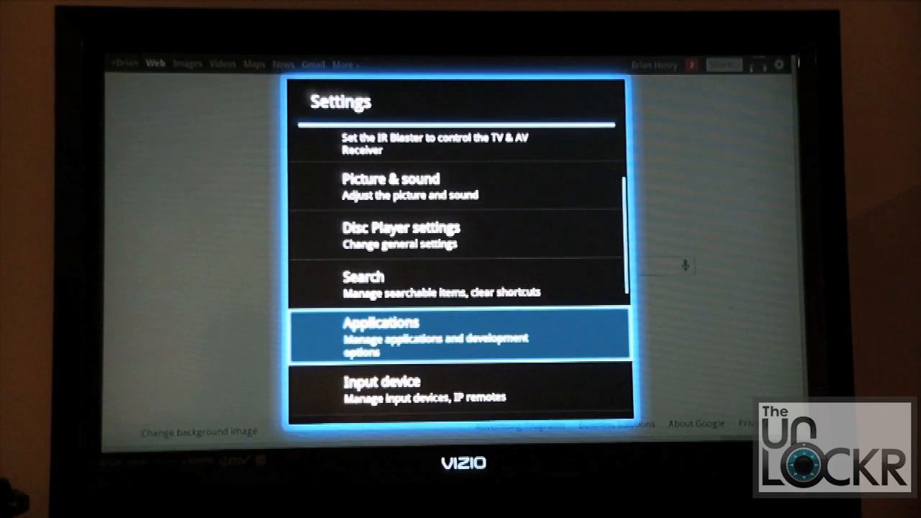
click(458, 336)
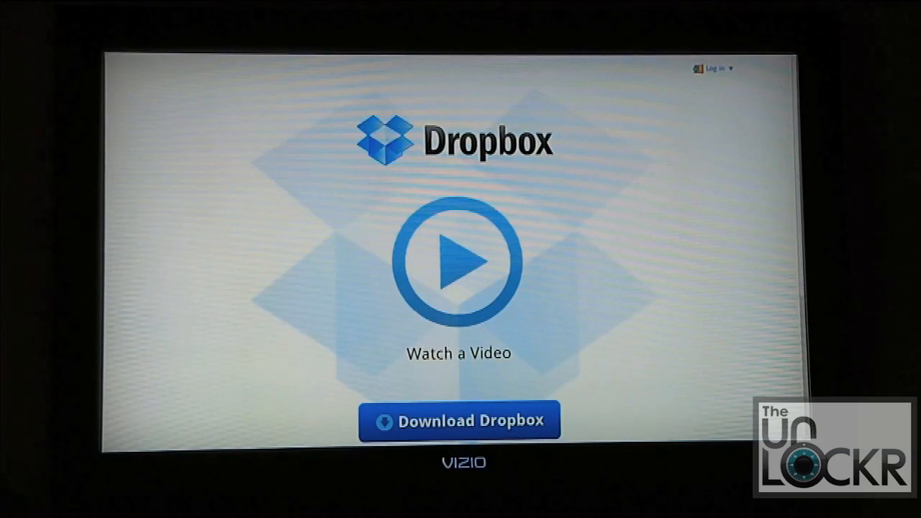
mouse_move(731, 187)
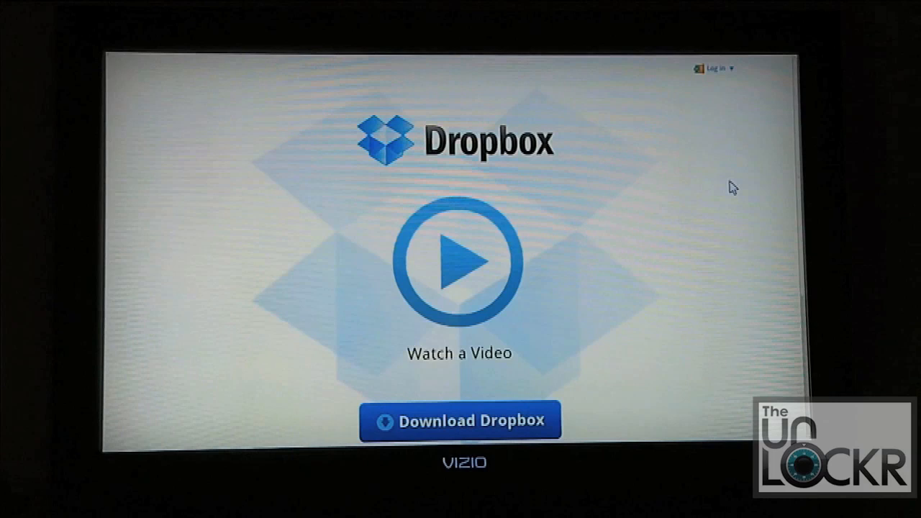
mouse_move(714, 69)
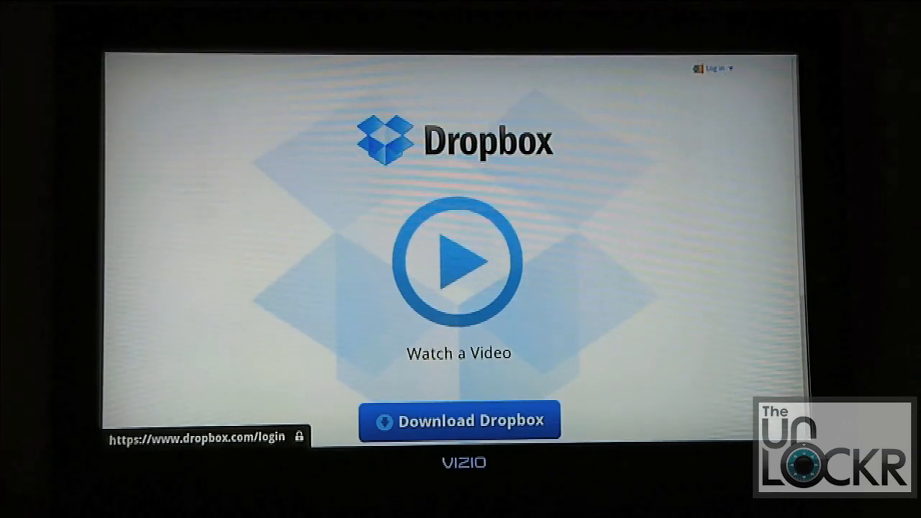
mouse_move(722, 75)
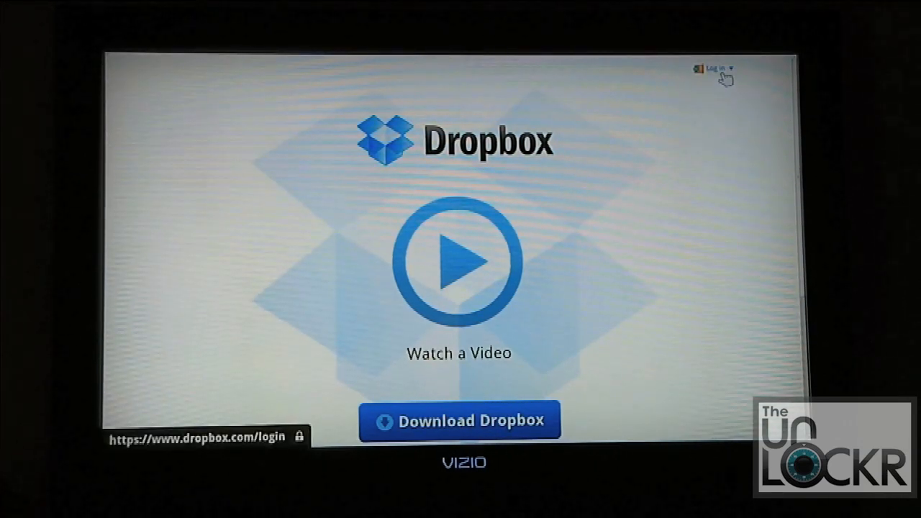
- Sign in on the Dropbox site with the gmail.com account email and password
click(711, 69)
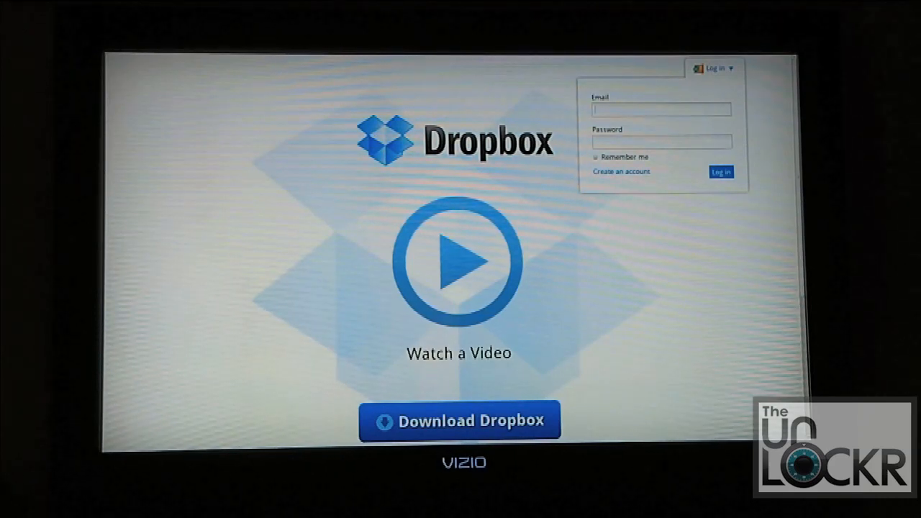
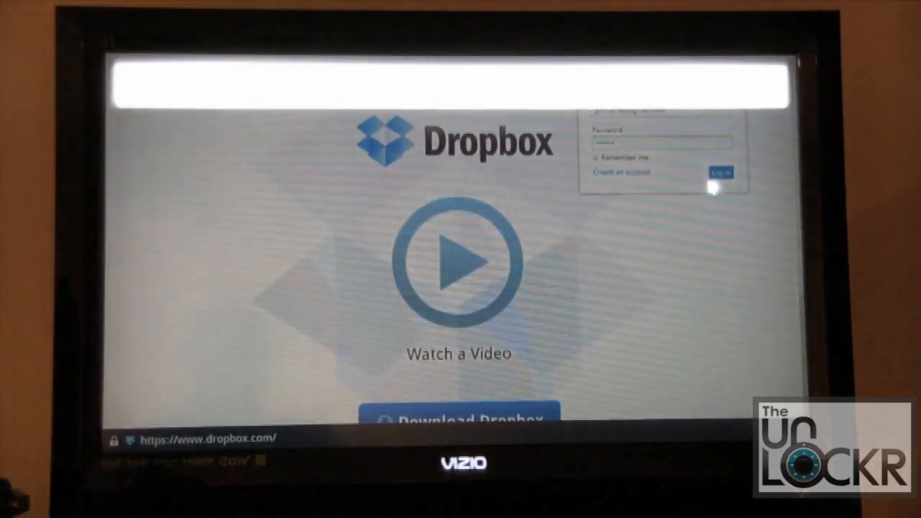
click(720, 173)
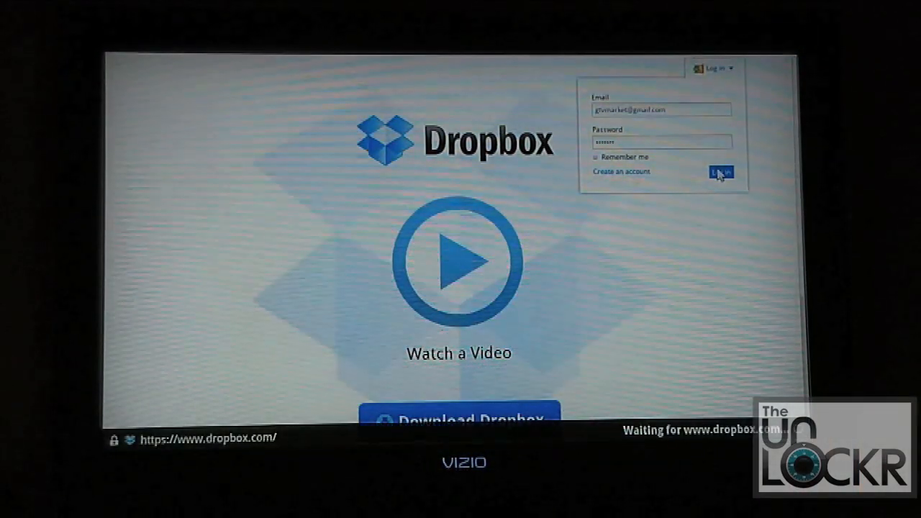
- Browse the APK files inside the 'APKs Confirmed for public GTV2.0' folder
click(719, 173)
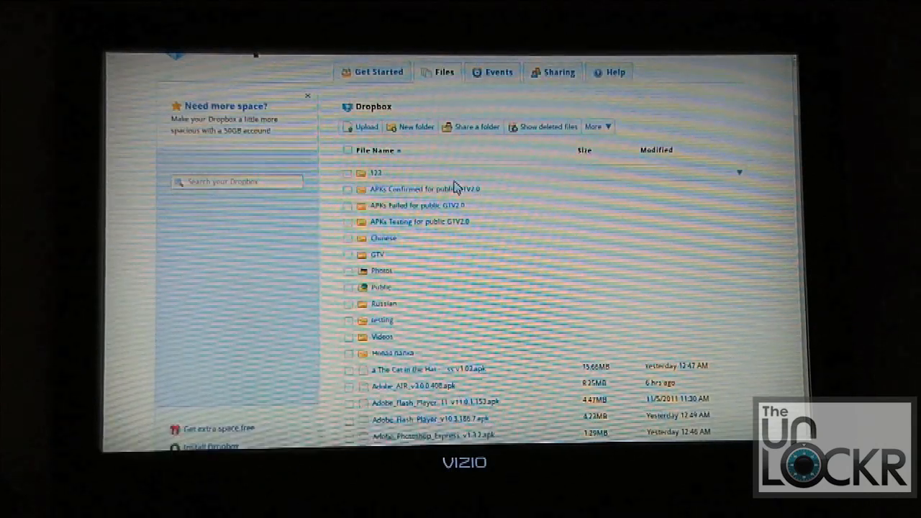
mouse_move(454, 188)
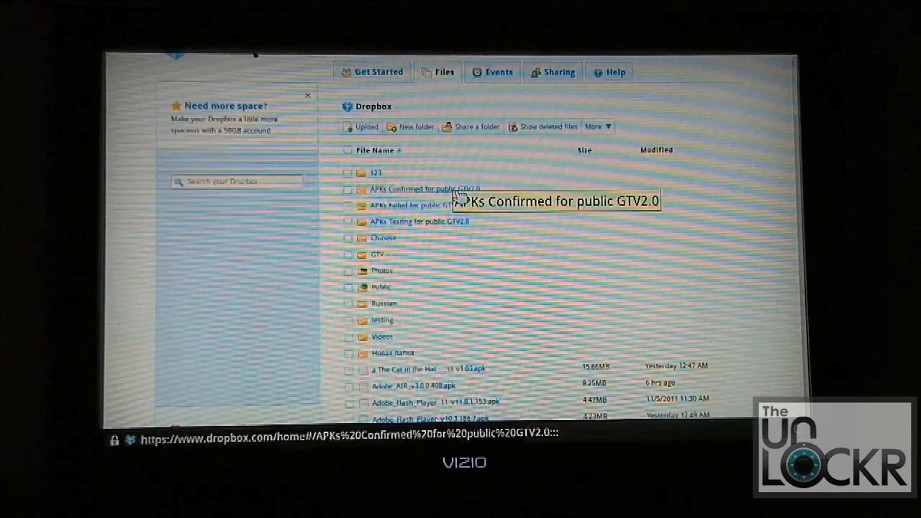
click(417, 190)
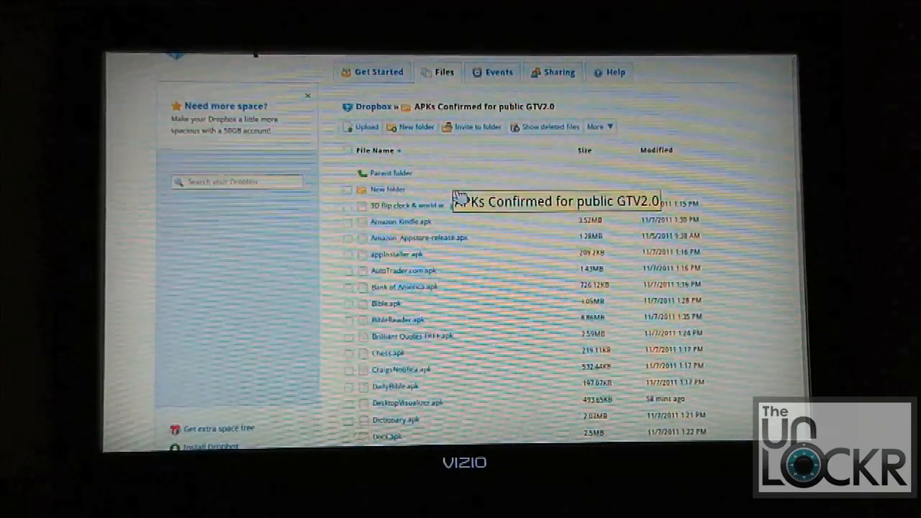
mouse_move(483, 343)
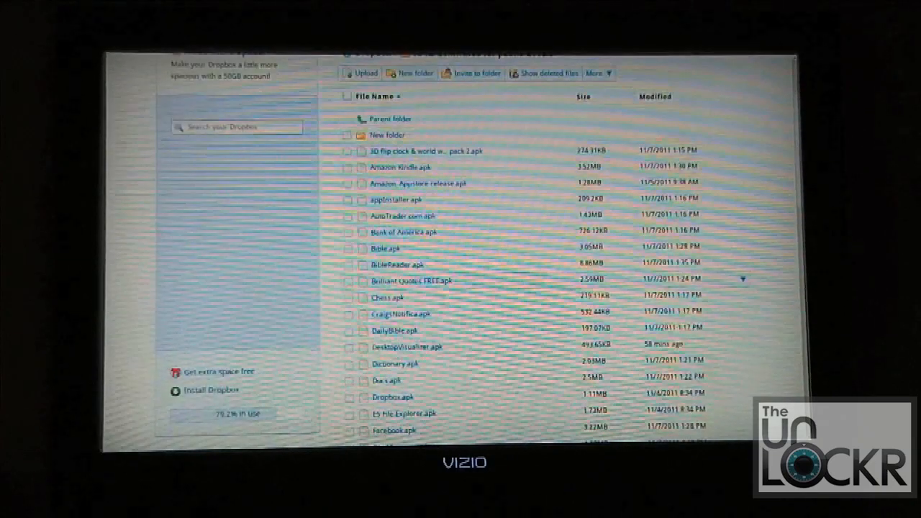
scroll(down, 3)
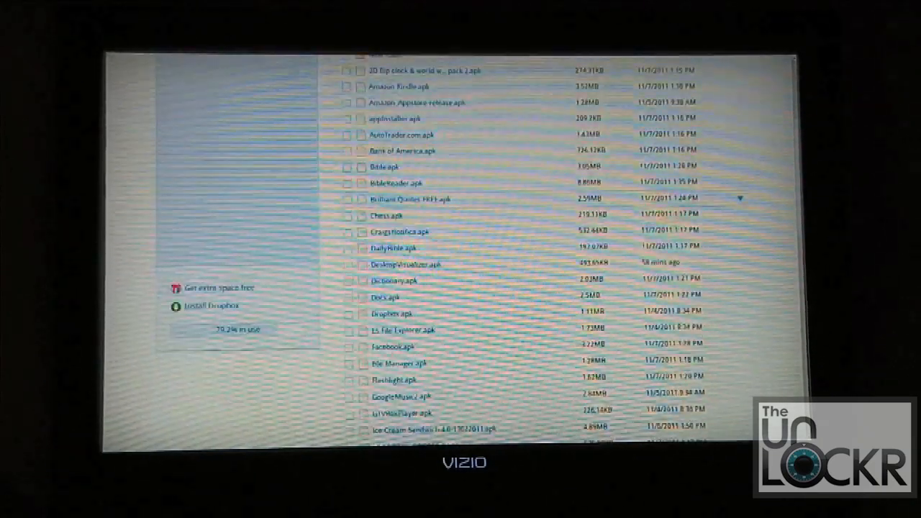
scroll(up, 3)
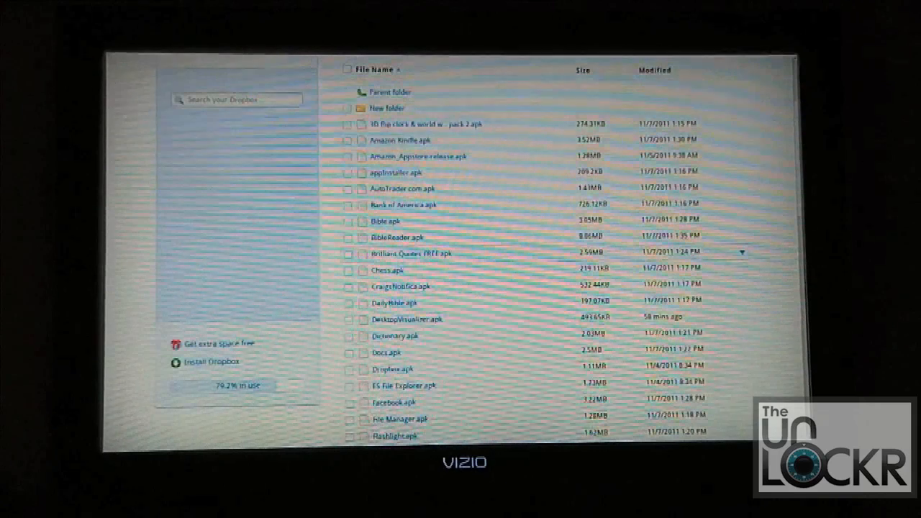
scroll(down, 3)
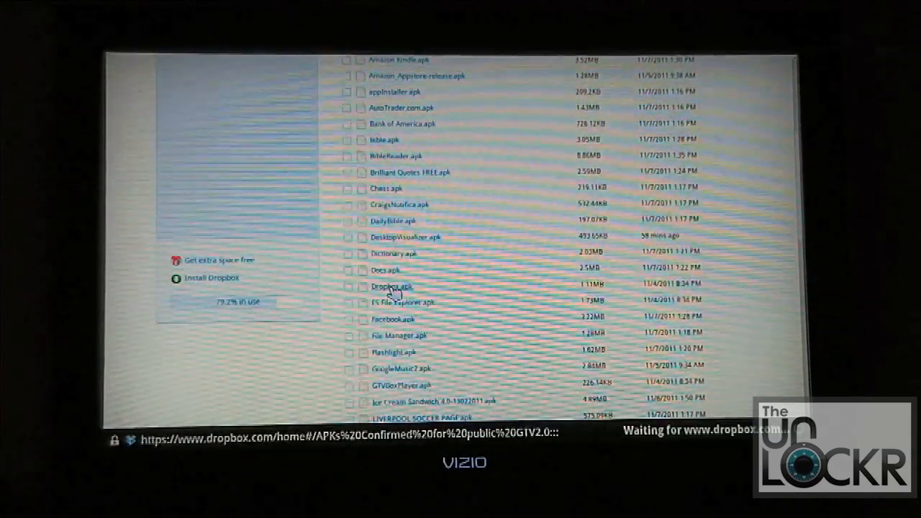
- Download Dropbox.apk so the Replace application prompt appears
click(392, 285)
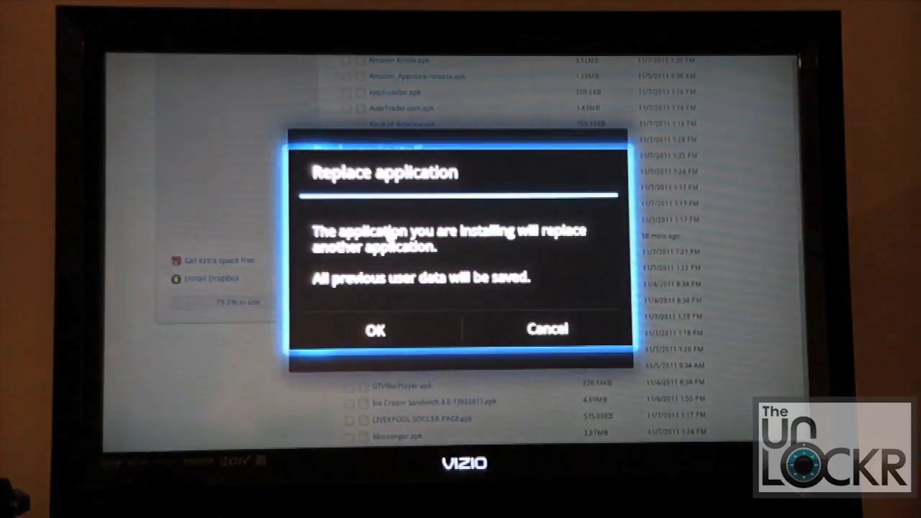
mouse_move(562, 367)
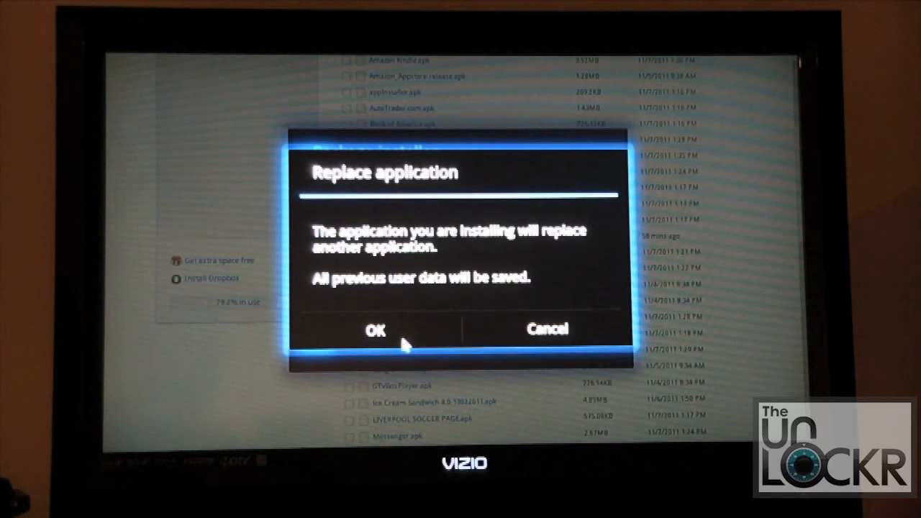
- Replace the existing app, install Dropbox, and launch it
click(375, 330)
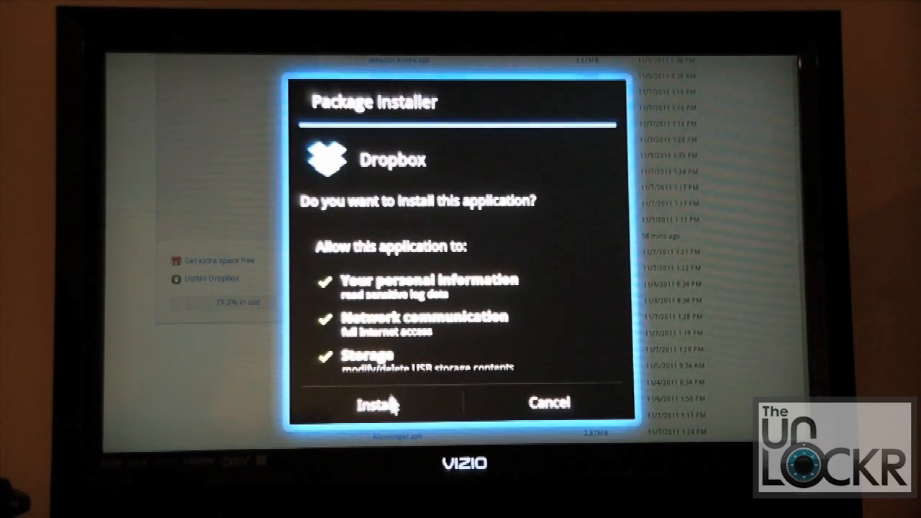
click(377, 403)
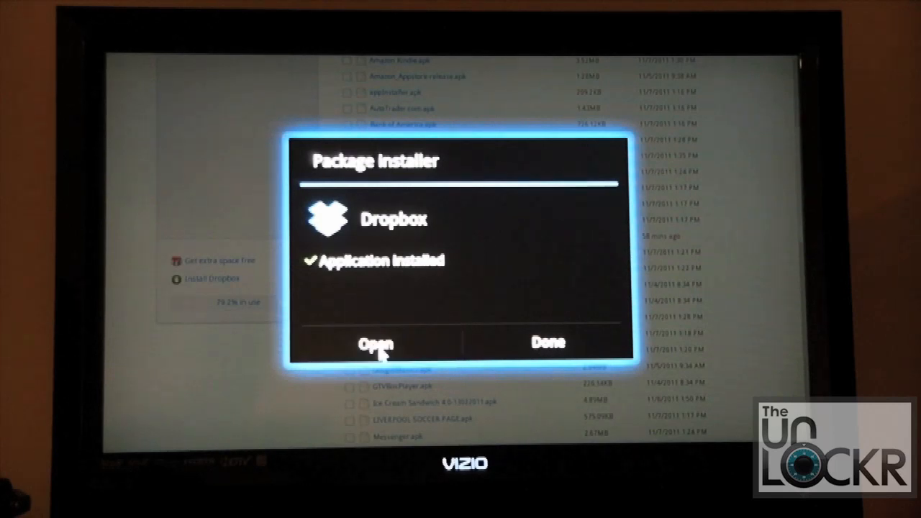
click(374, 344)
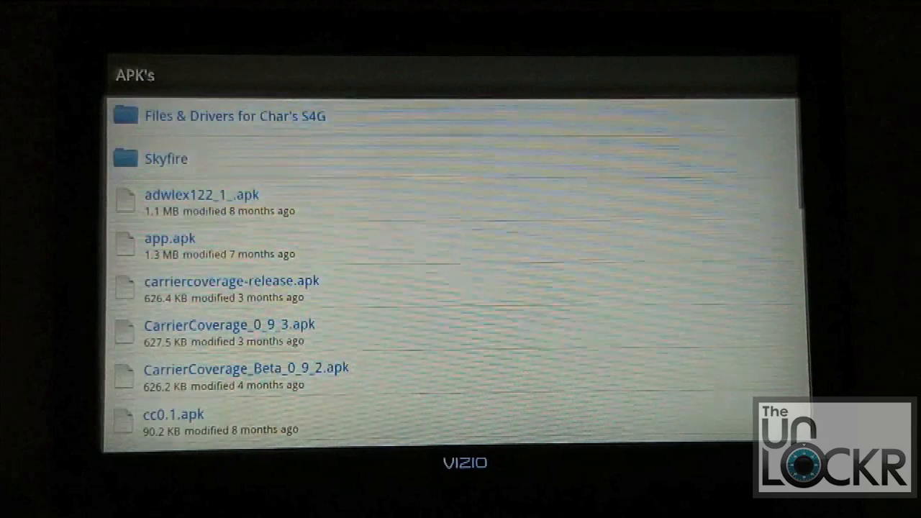
- Scroll through the apk entries in the Dropbox app's APK's folder
click(233, 115)
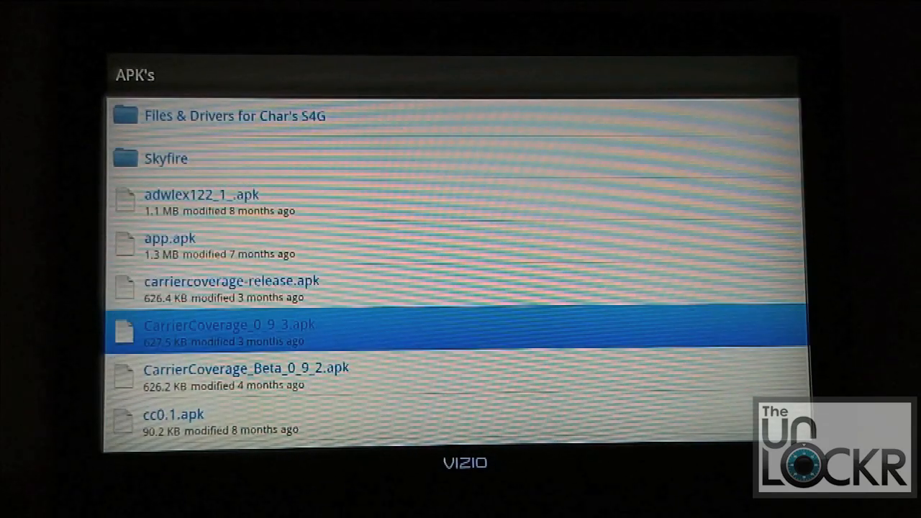
scroll(down, 3)
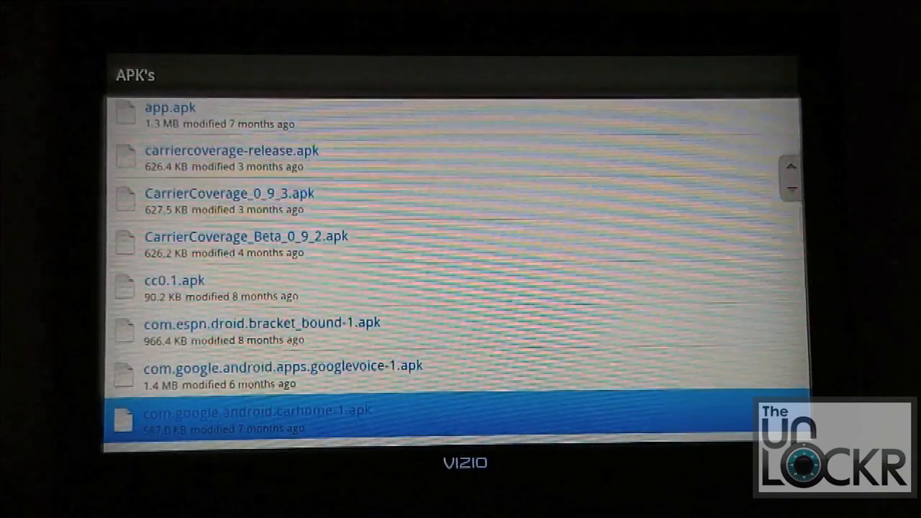
scroll(down, 3)
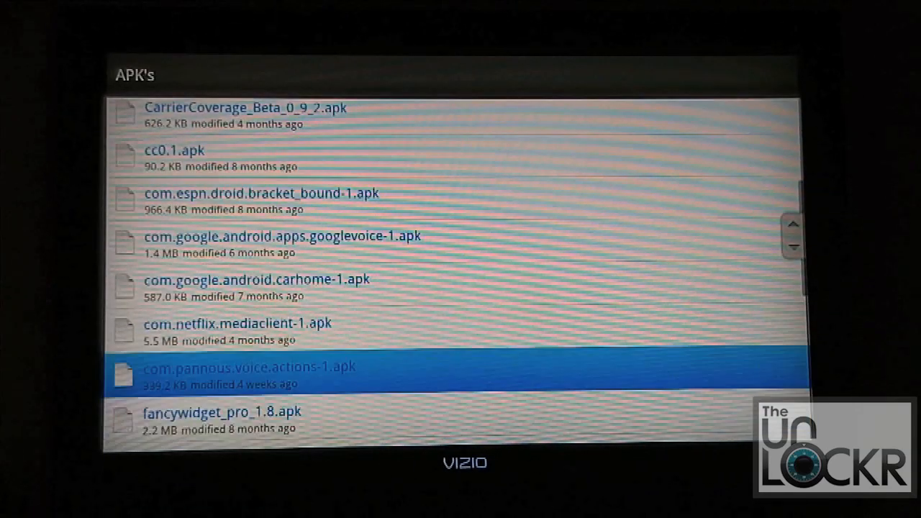
scroll(up, 3)
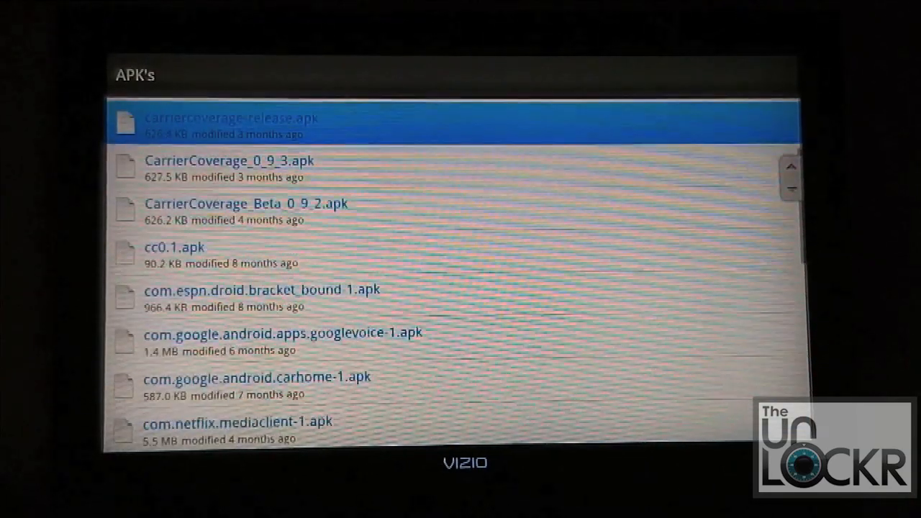
scroll(up, 3)
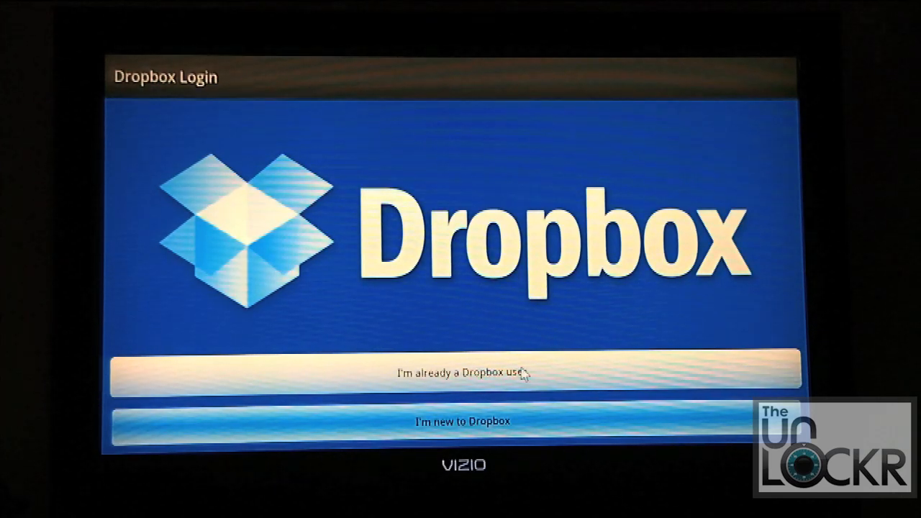
- Log in as an existing Dropbox user with the gmail.com email and password
click(462, 372)
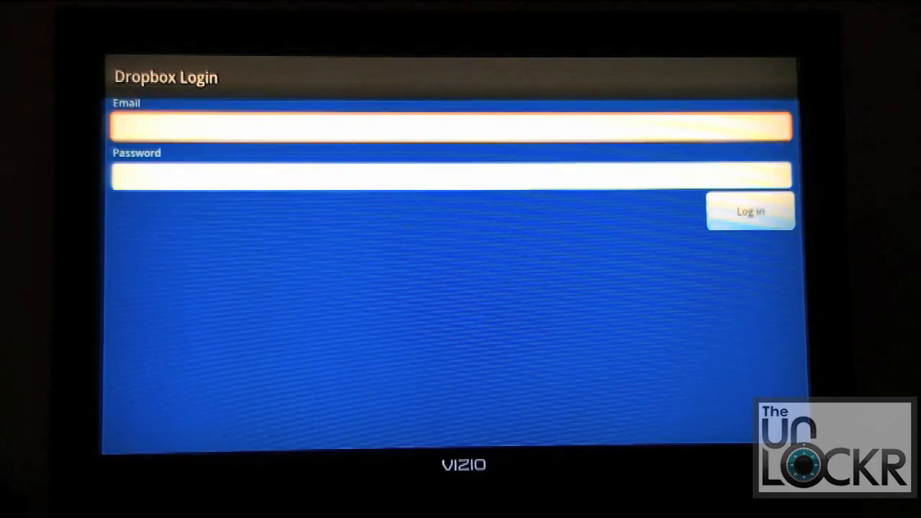
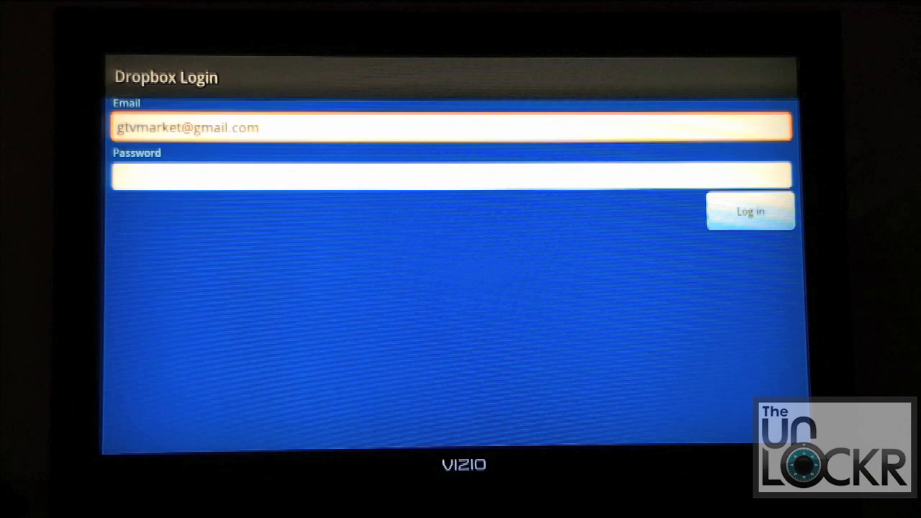
click(452, 174)
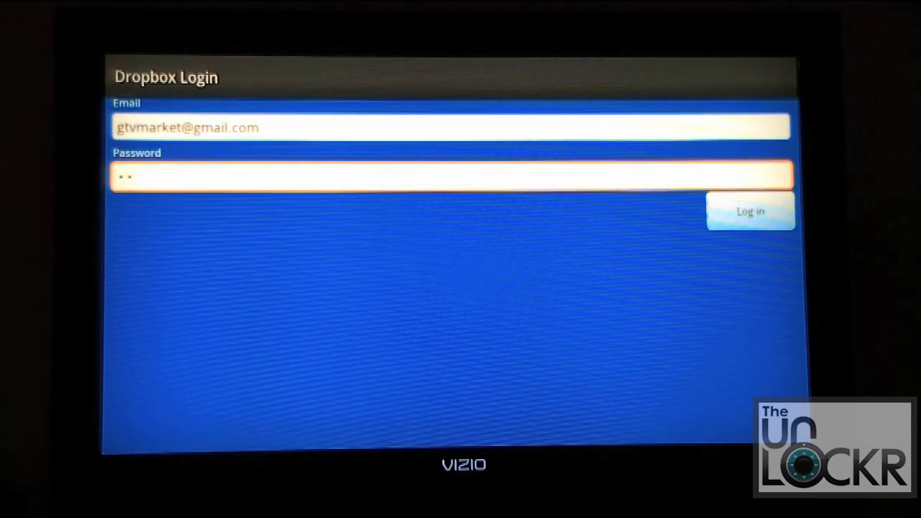
text(**)
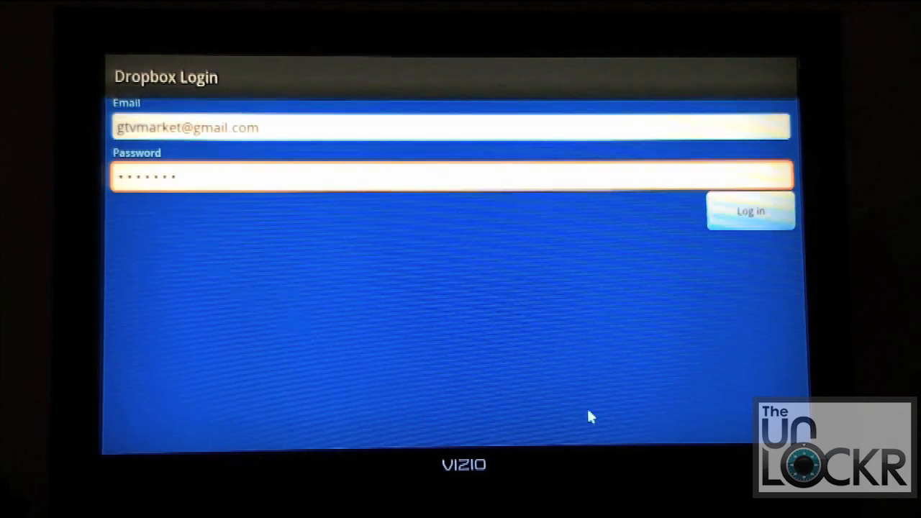
click(752, 210)
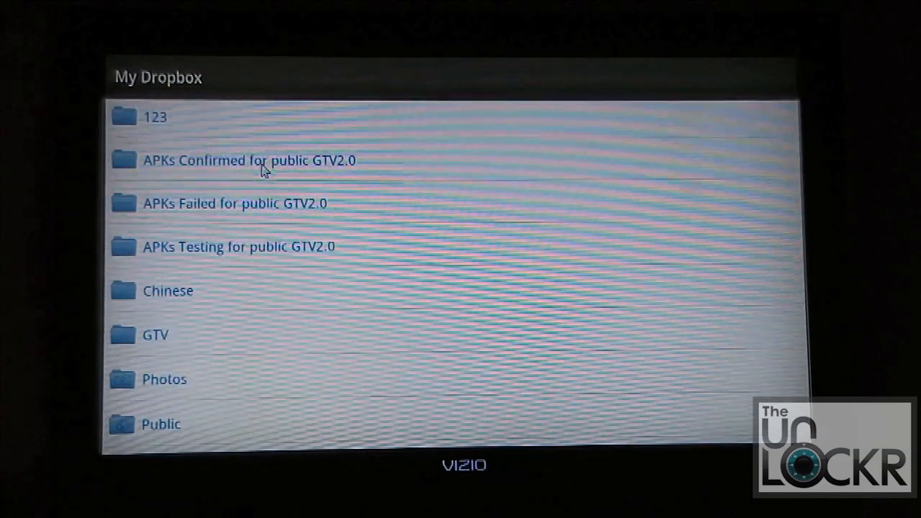
- Enter the 'APKs Confirmed for public GTV2.0' folder to reach AutoTrader.com.apk
click(248, 159)
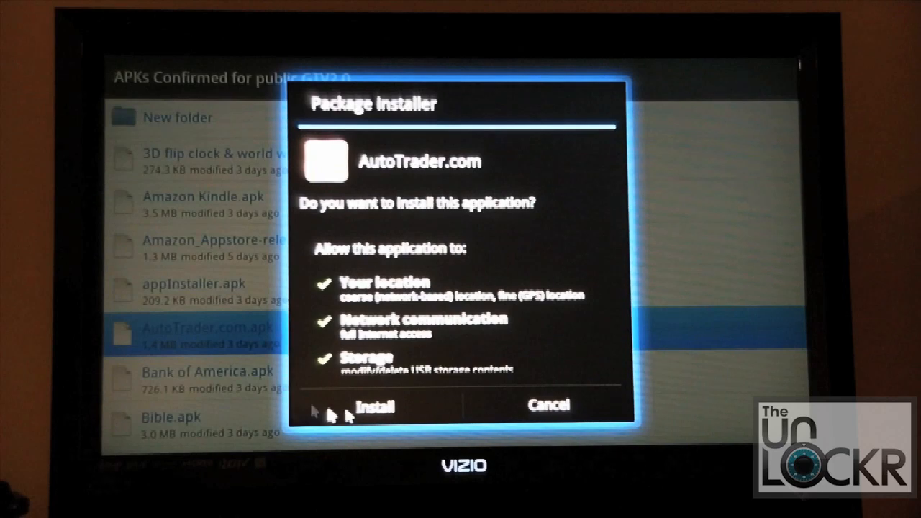
- Install AutoTrader.com and launch it to its car search screen
click(374, 406)
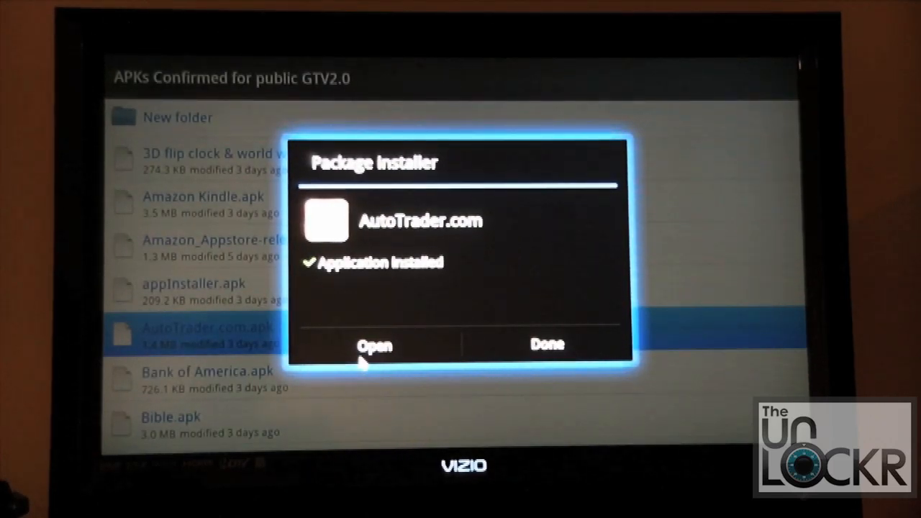
click(374, 346)
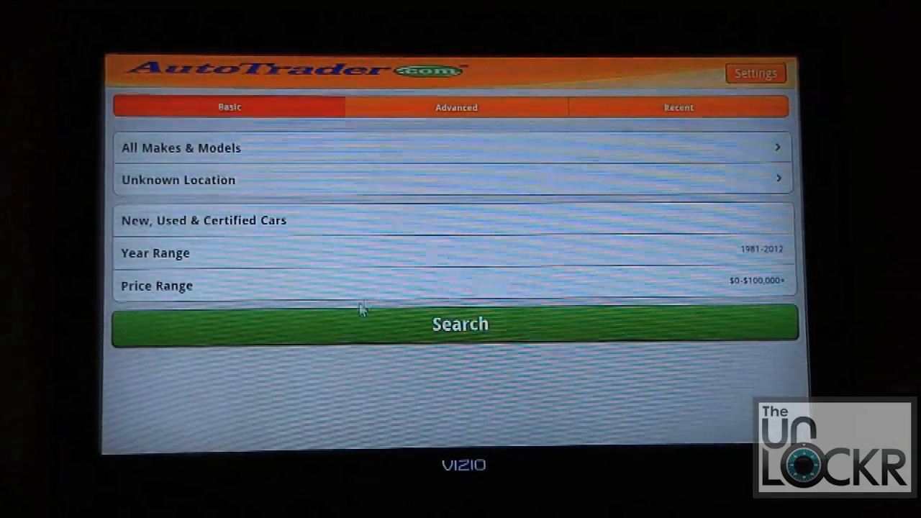
mouse_move(368, 301)
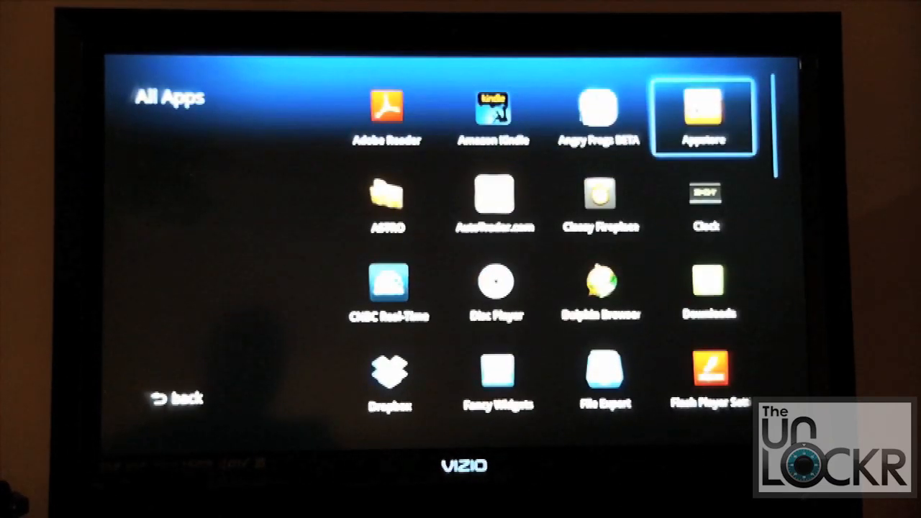
- Launch Amazon Appstore and find the Tic Tac Toe Glow listing
click(704, 116)
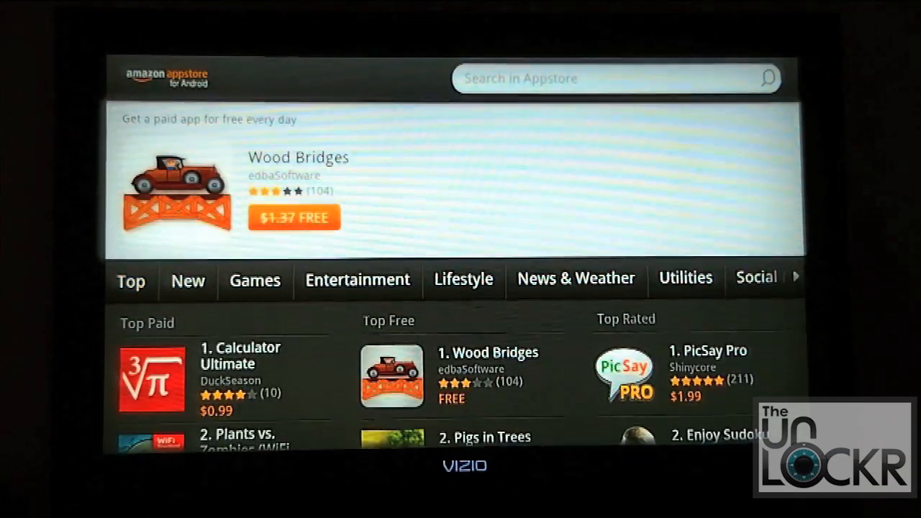
scroll(down, 3)
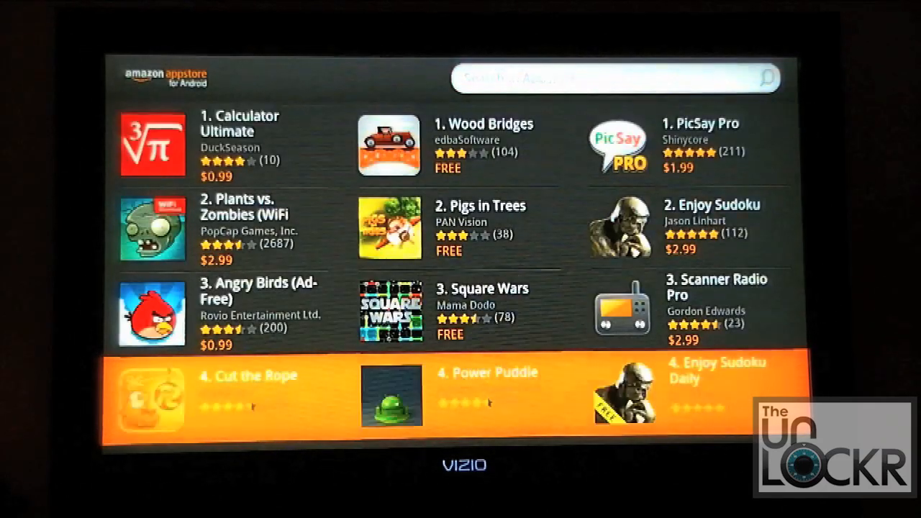
scroll(down, 3)
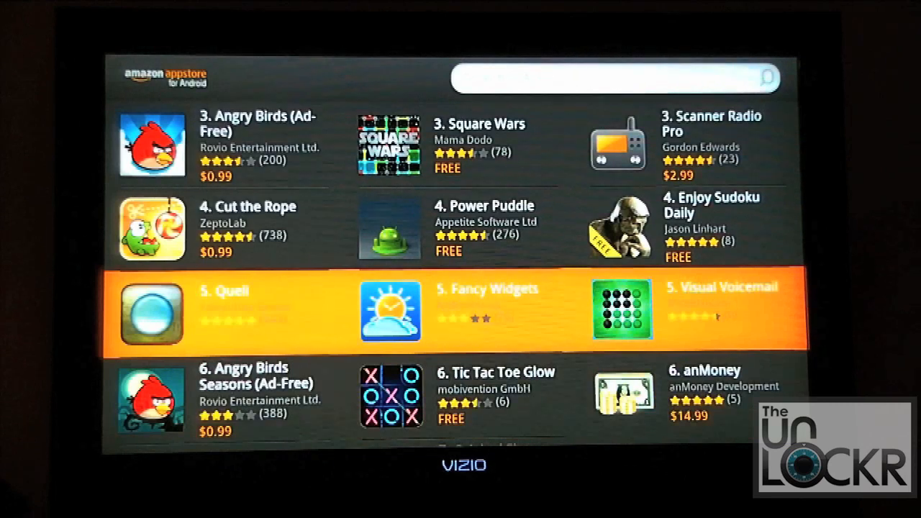
scroll(down, 3)
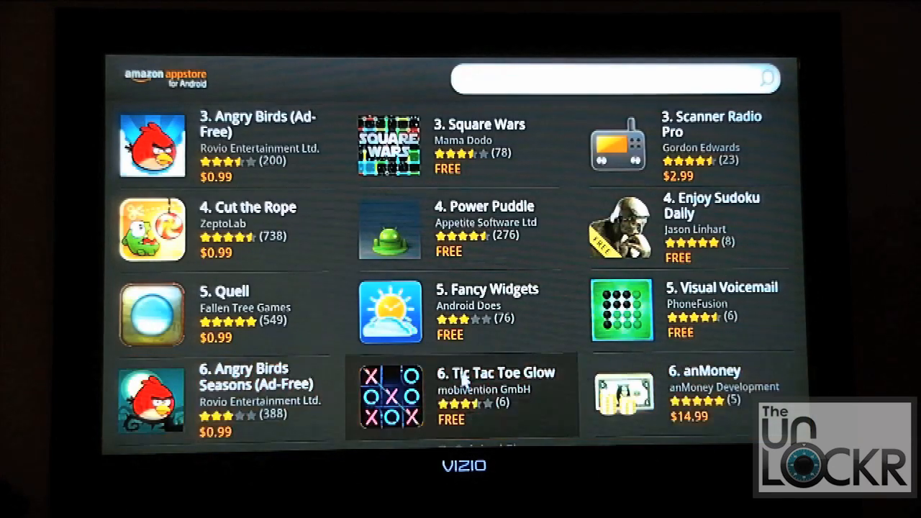
click(463, 397)
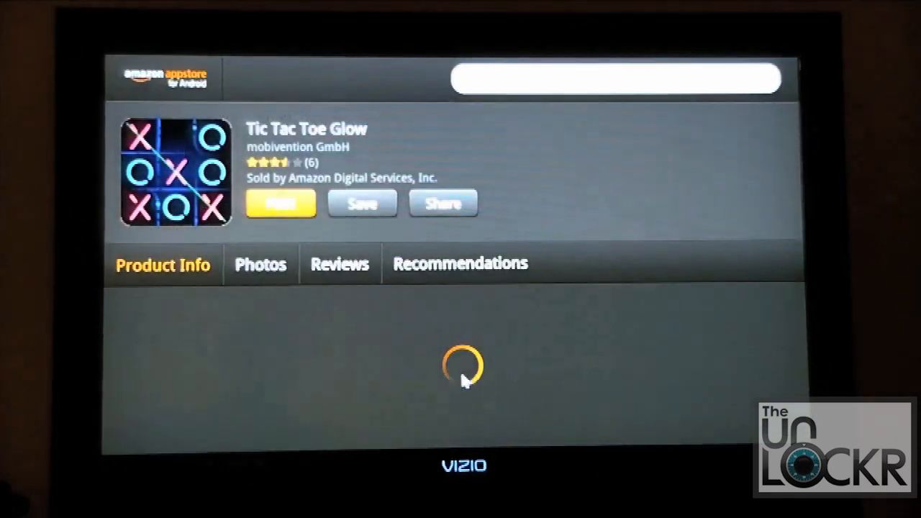
- Request the free Tic Tac Toe Glow and dismiss the Not Compatible notice
click(280, 203)
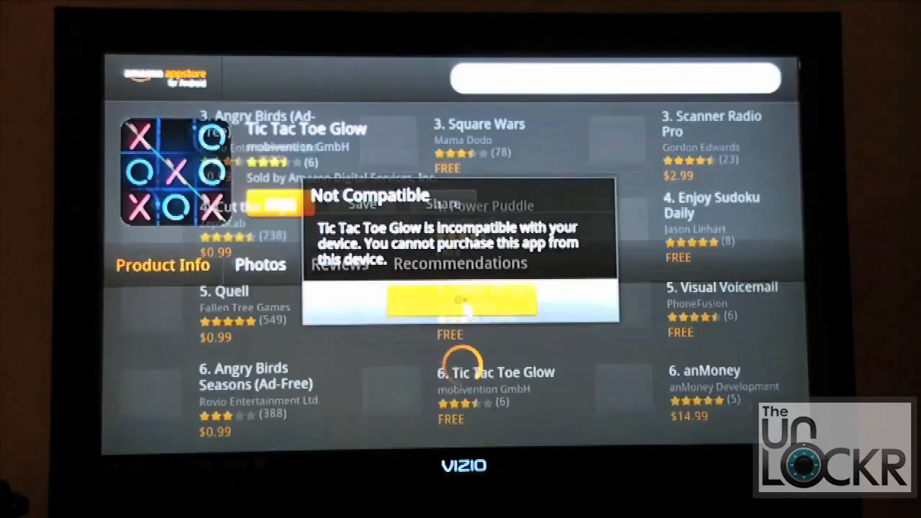
click(461, 302)
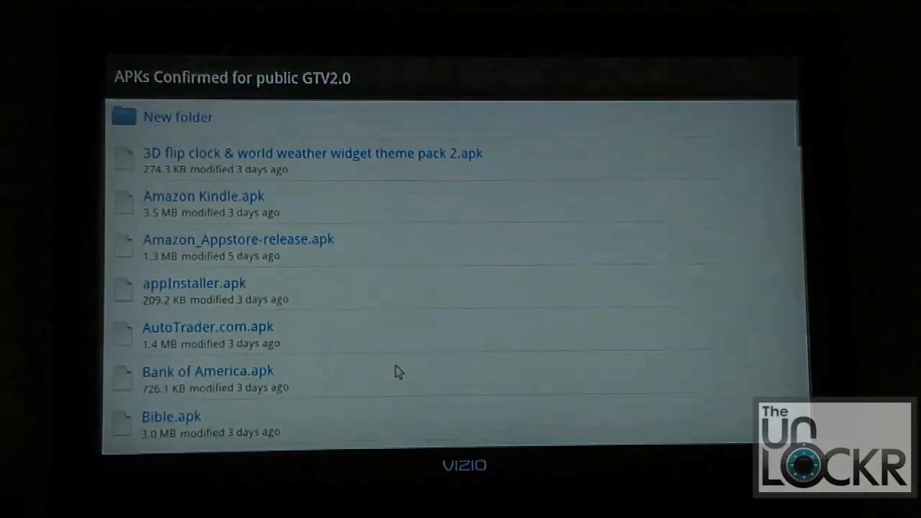
mouse_move(291, 234)
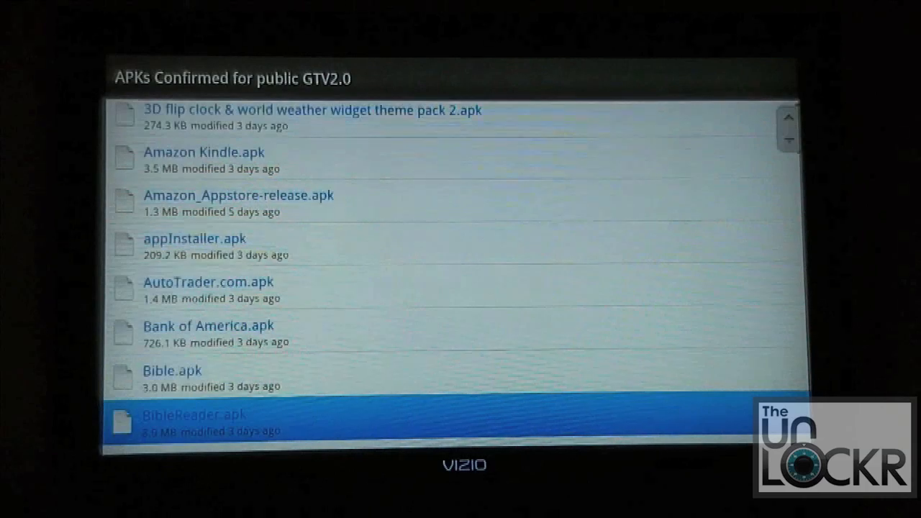
- Scroll down the APKs Confirmed for public GTV2.0 file list past Pulse and Scrabble Free
scroll(down, 3)
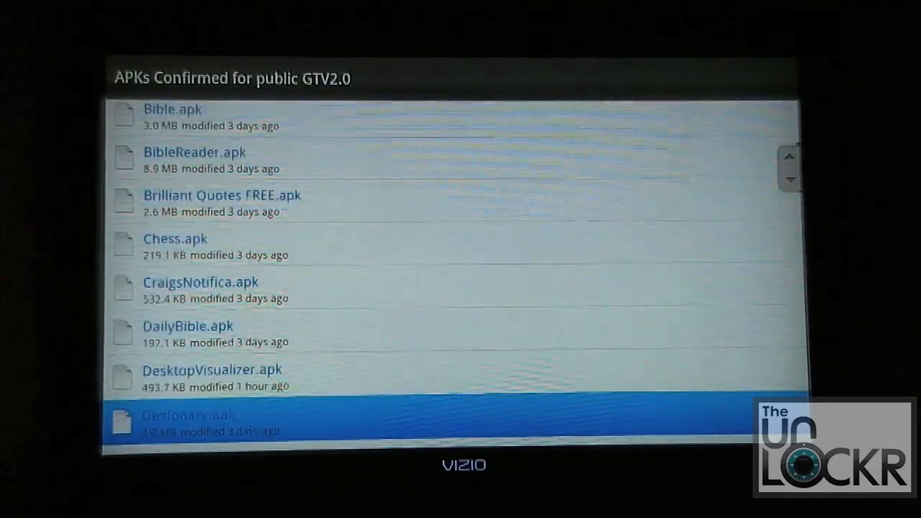
scroll(down, 3)
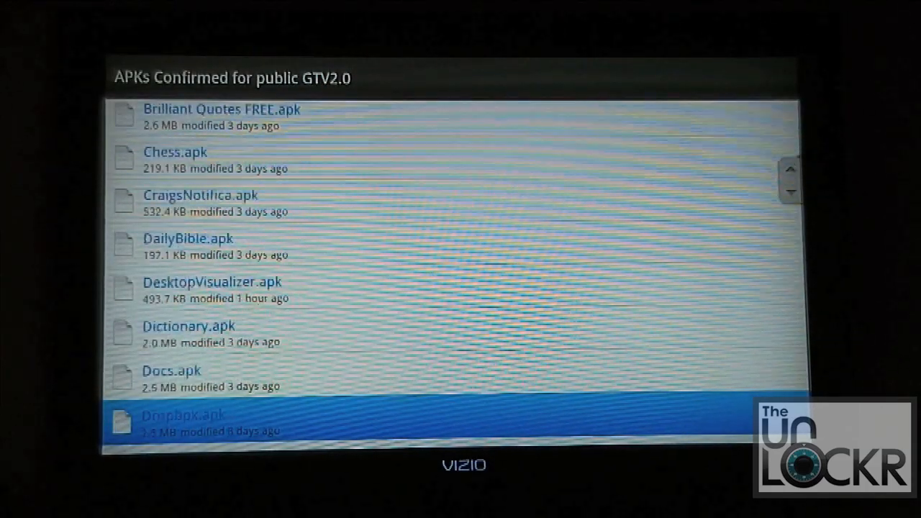
scroll(down, 3)
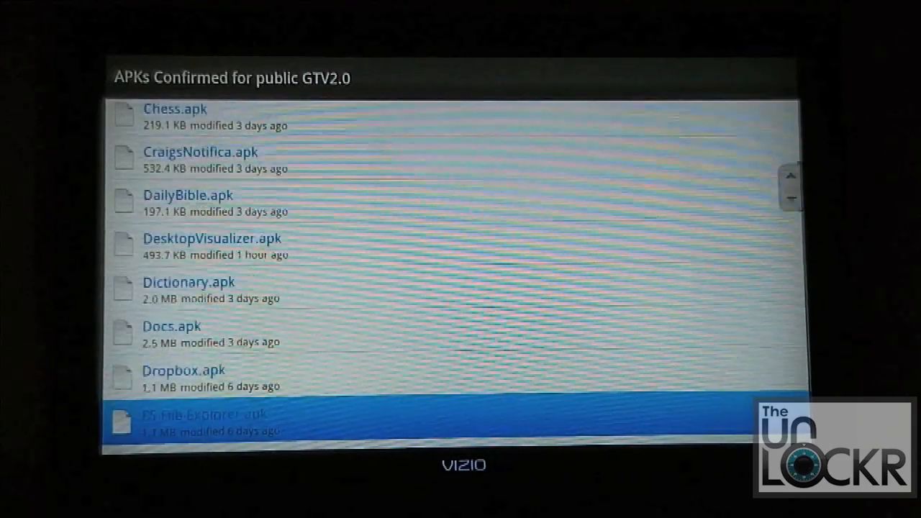
scroll(down, 3)
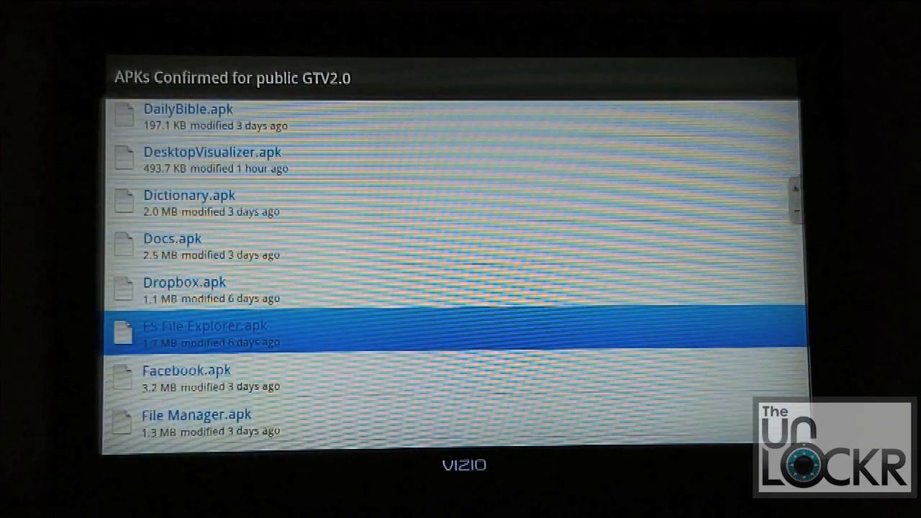
scroll(down, 3)
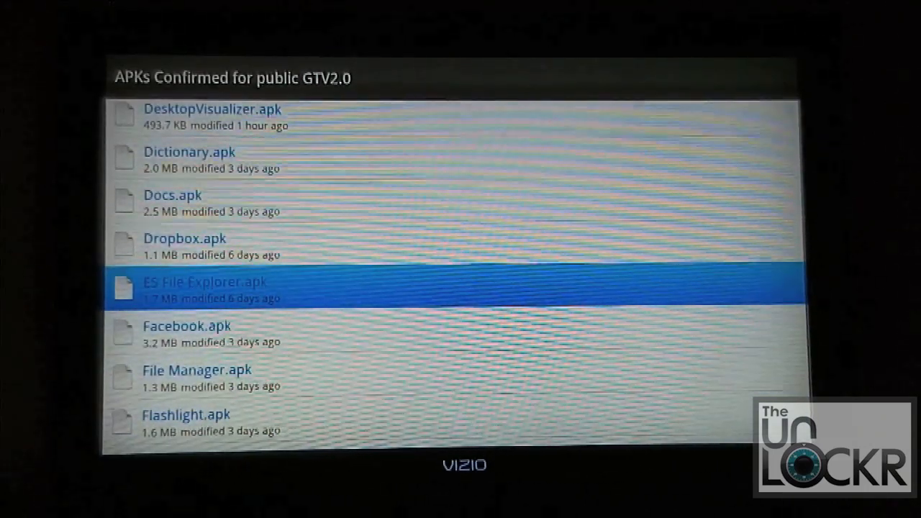
scroll(down, 3)
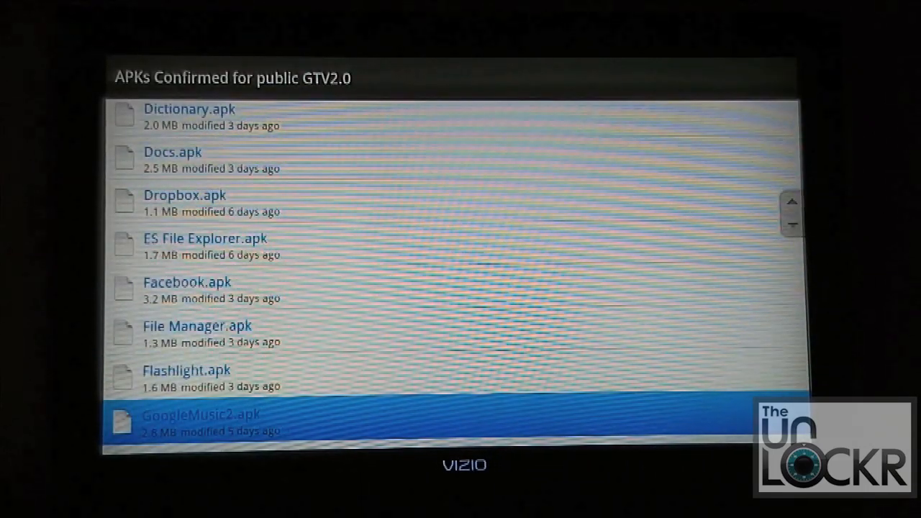
scroll(down, 3)
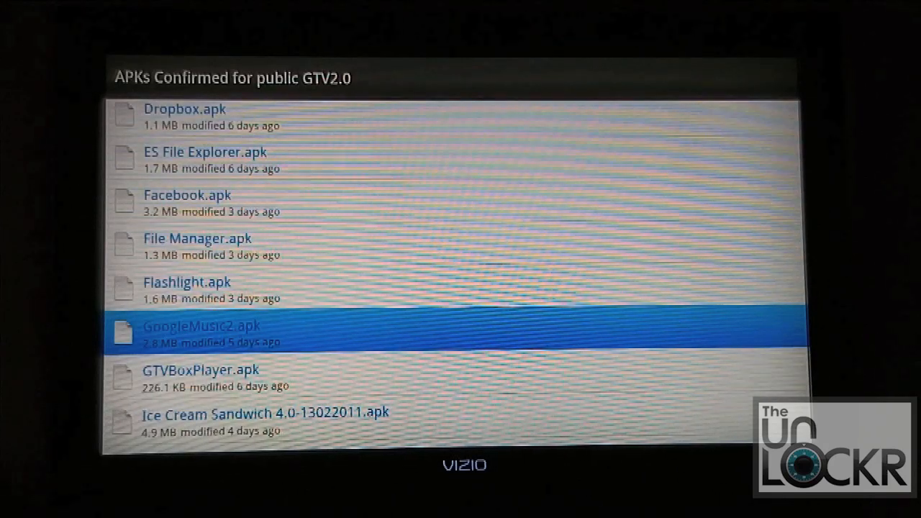
scroll(down, 3)
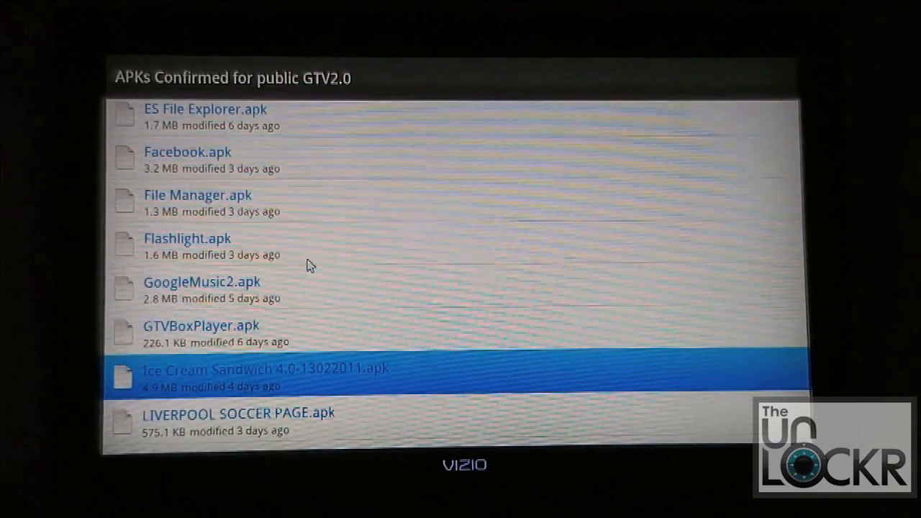
mouse_move(320, 210)
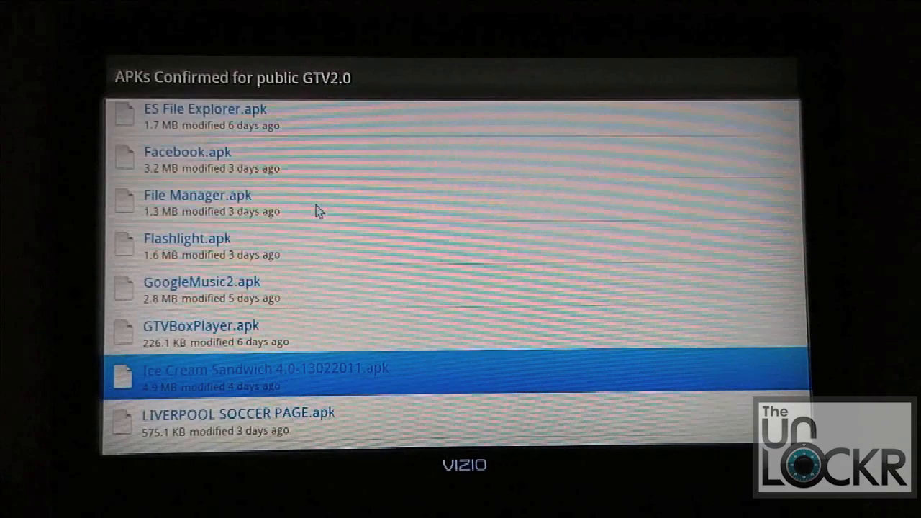
mouse_move(339, 199)
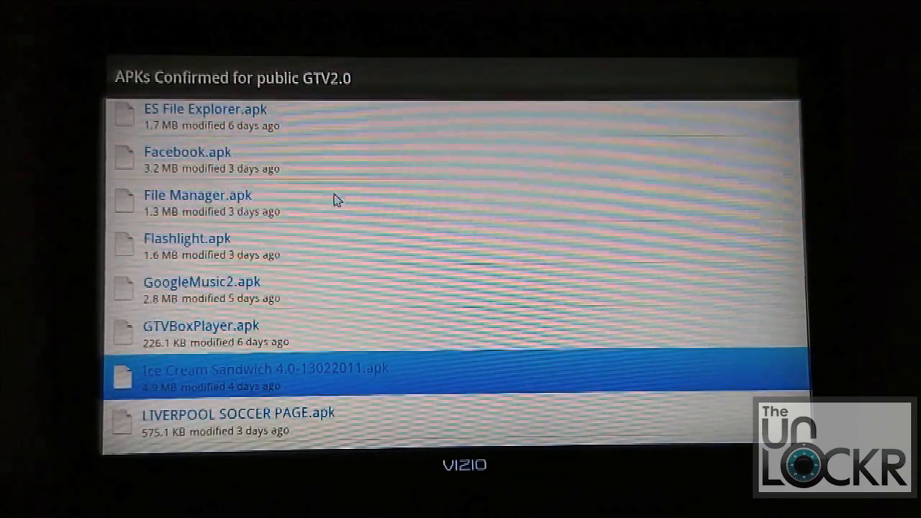
mouse_move(468, 227)
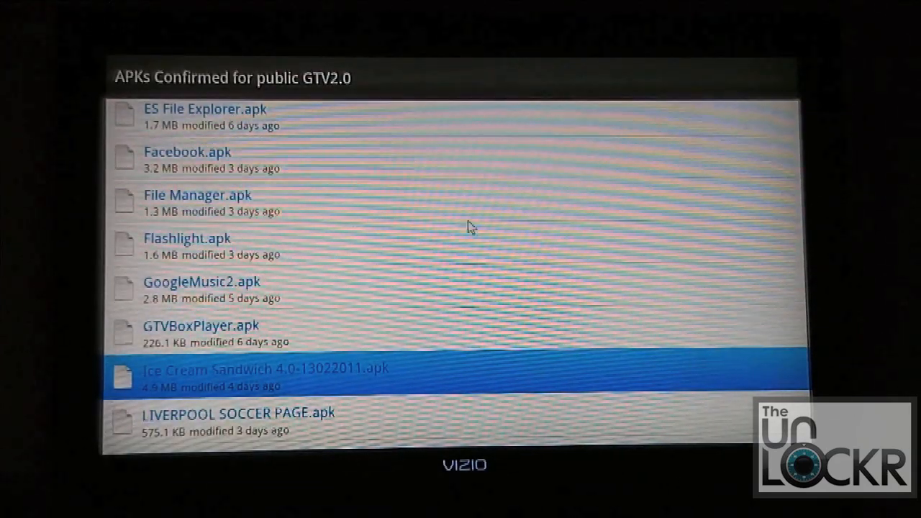
mouse_move(363, 281)
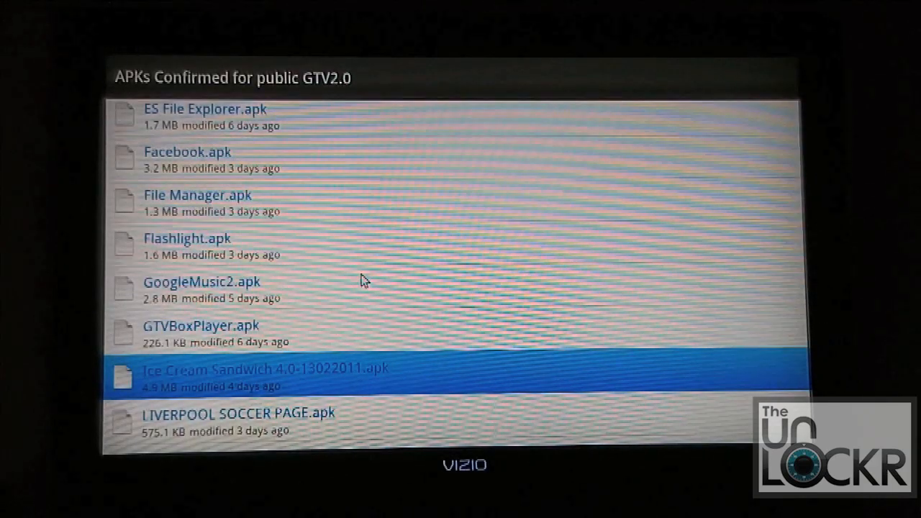
mouse_move(386, 250)
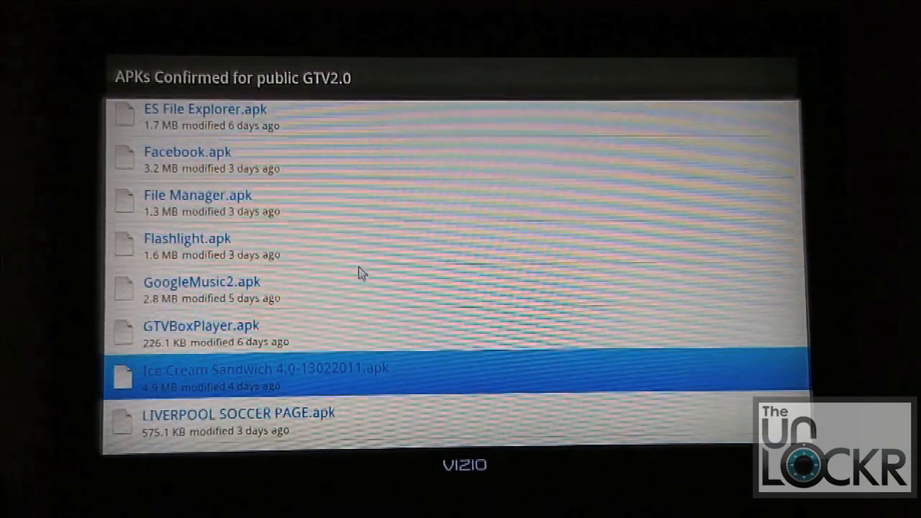
- Continue scrolling the APK list past Shazam down to Skype.apk
scroll(down, 3)
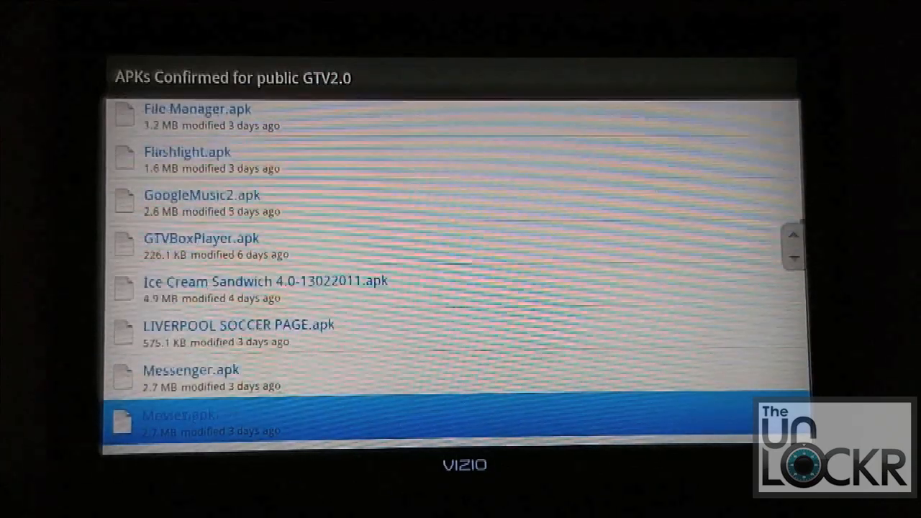
scroll(down, 3)
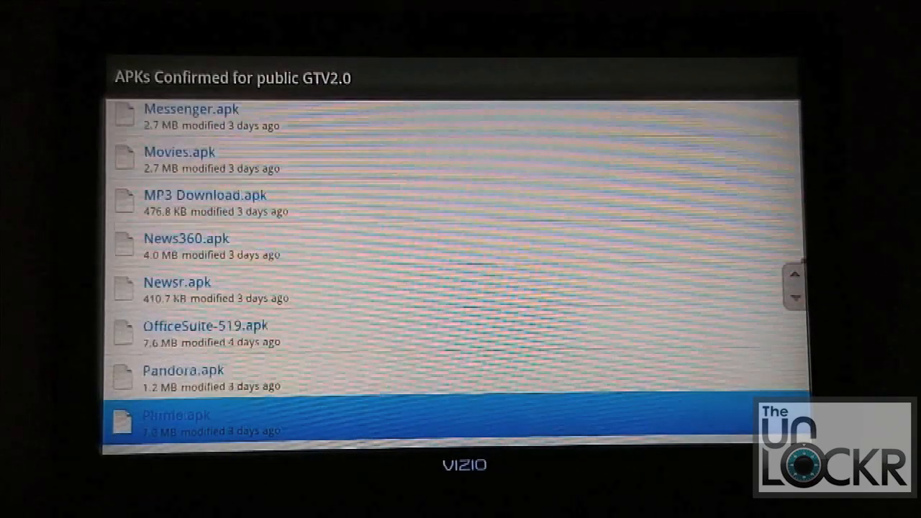
scroll(down, 3)
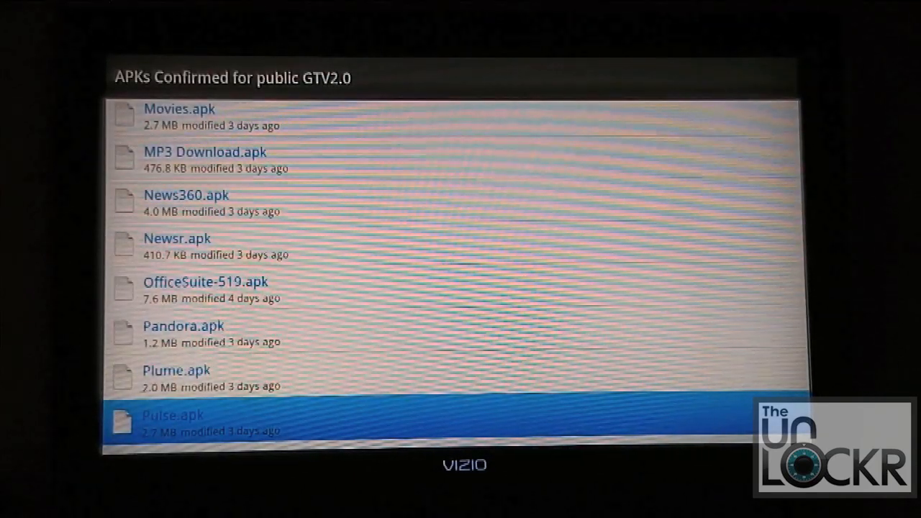
scroll(down, 3)
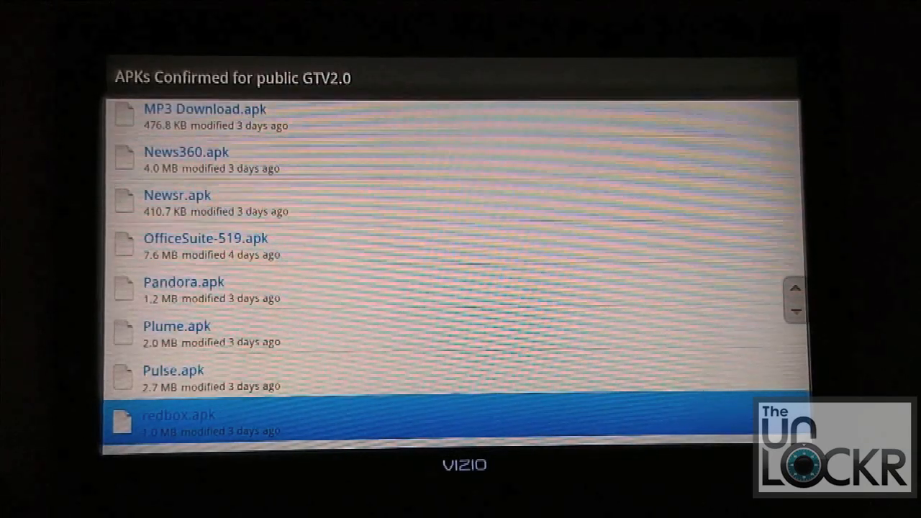
scroll(down, 3)
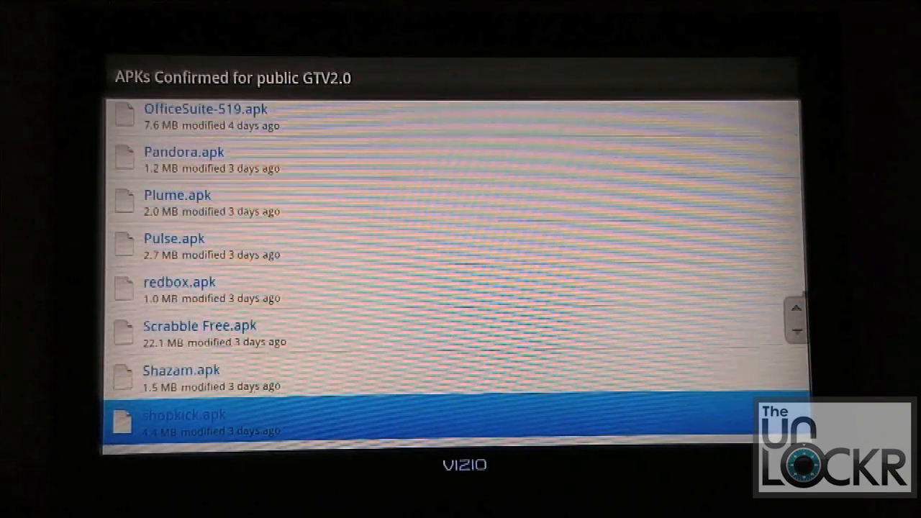
scroll(down, 3)
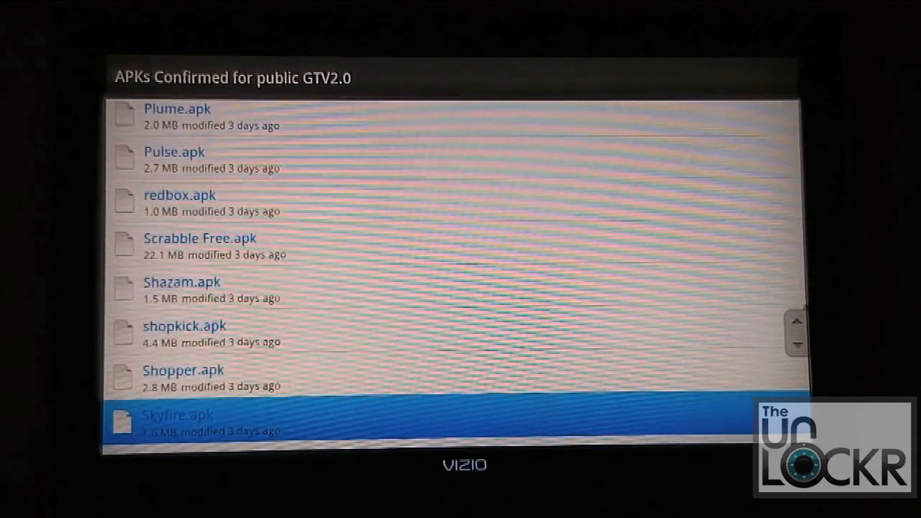
scroll(down, 3)
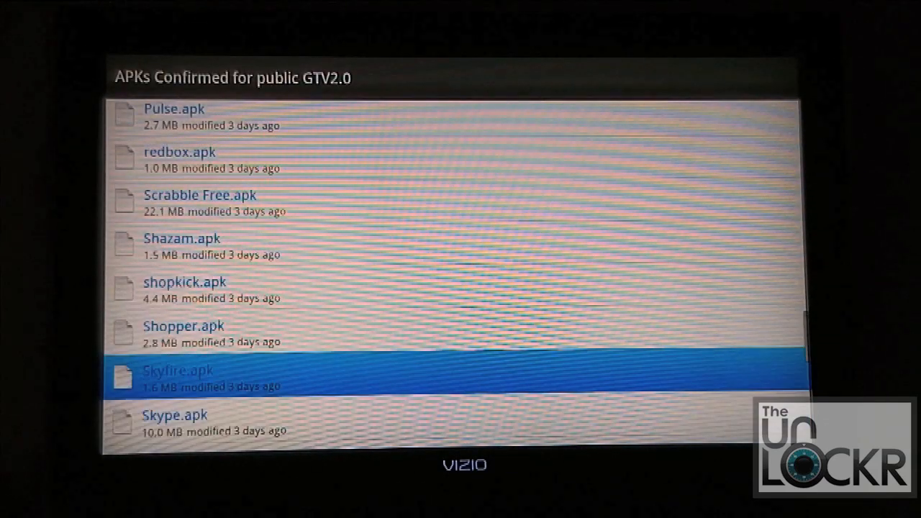